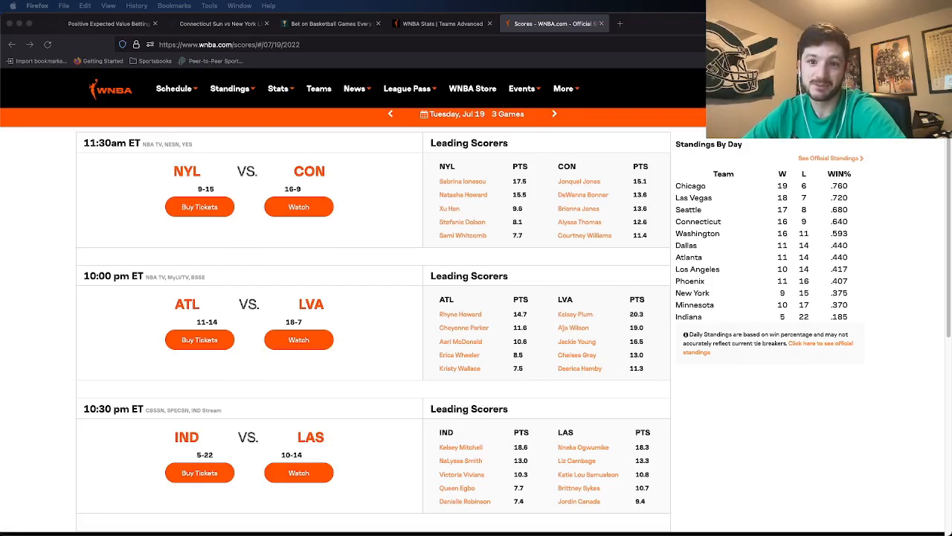
mouse_move(22, 262)
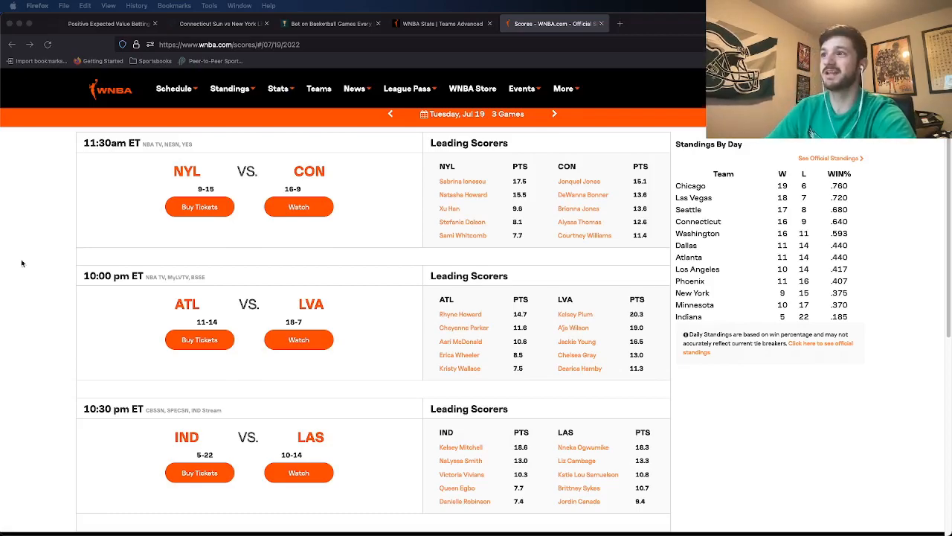
Step: Switch from the WNBA.com scores to the OddsJam positive EV bets list showing two WNBA bets
left_click(108, 24)
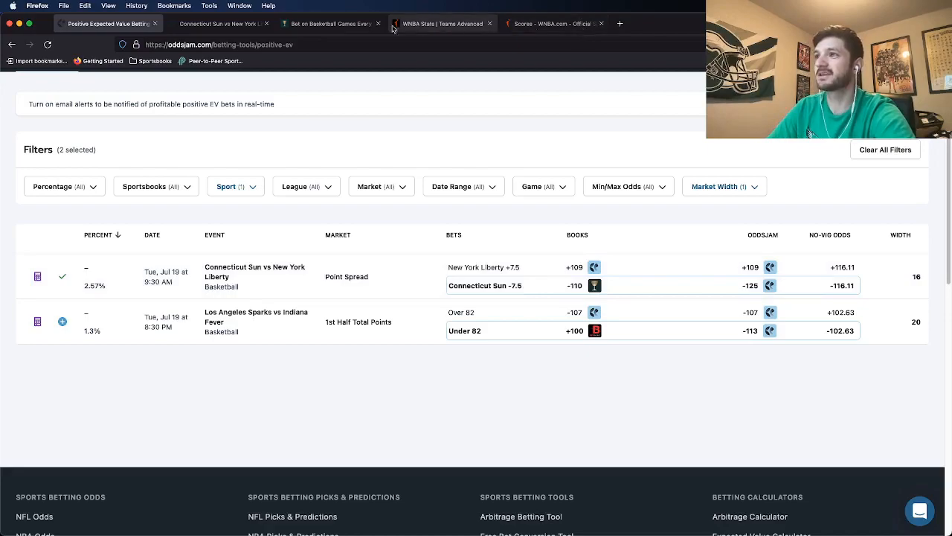
left_click(330, 24)
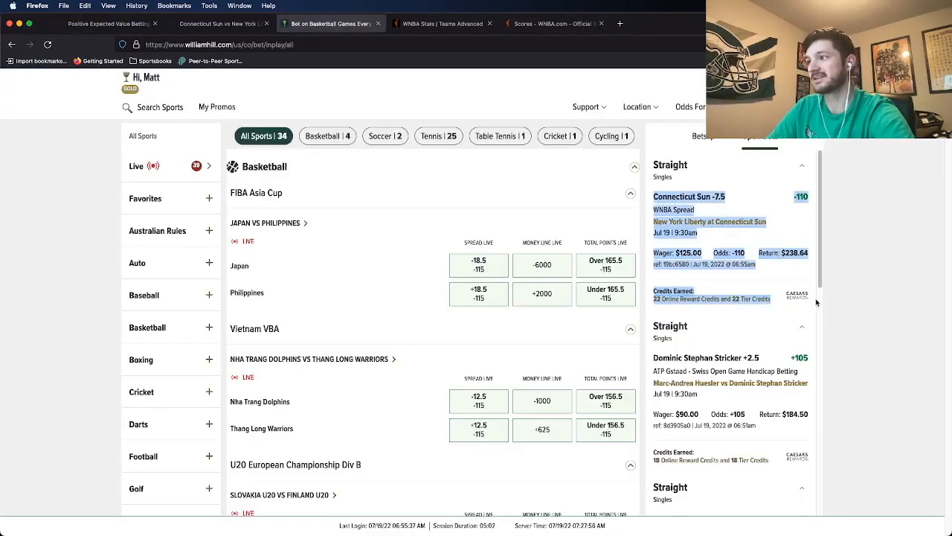
left_click(107, 24)
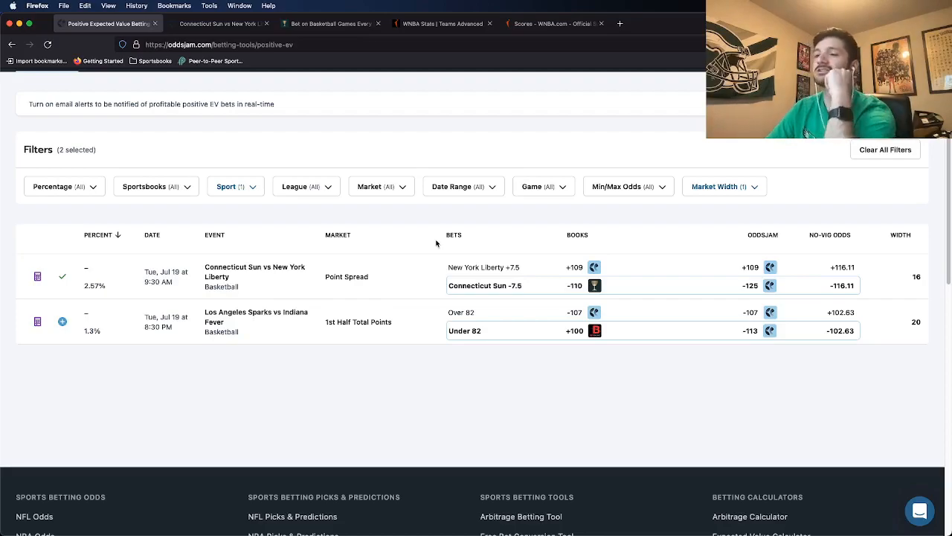
mouse_move(277, 226)
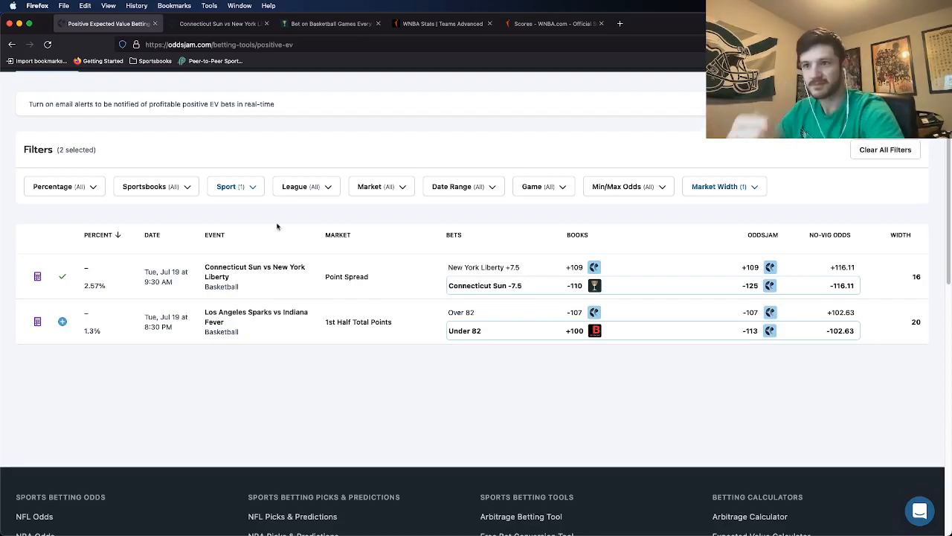
scroll("up", 3)
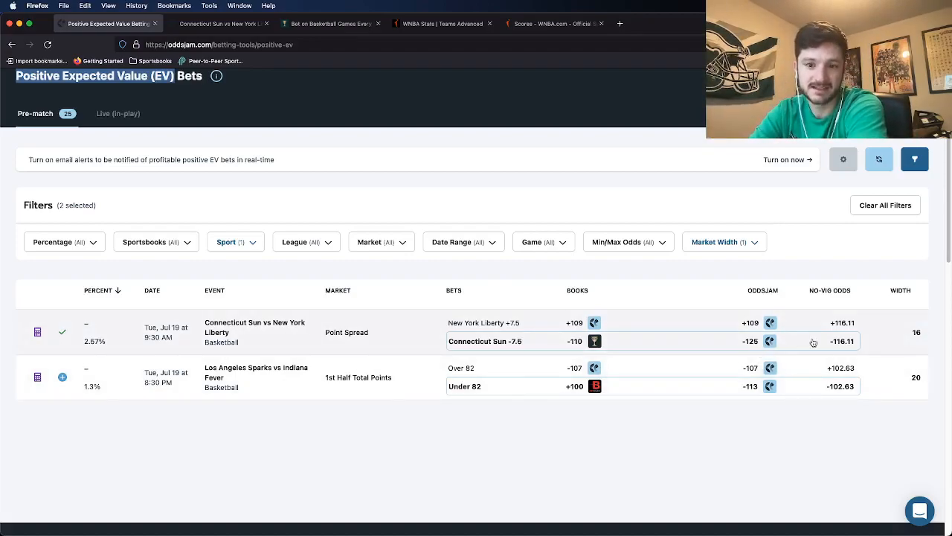
mouse_move(771, 321)
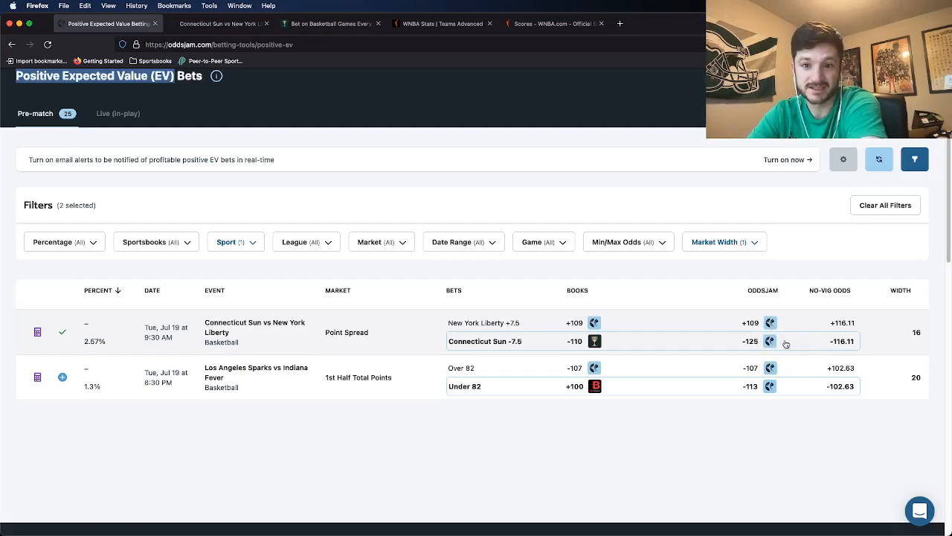
mouse_move(770, 342)
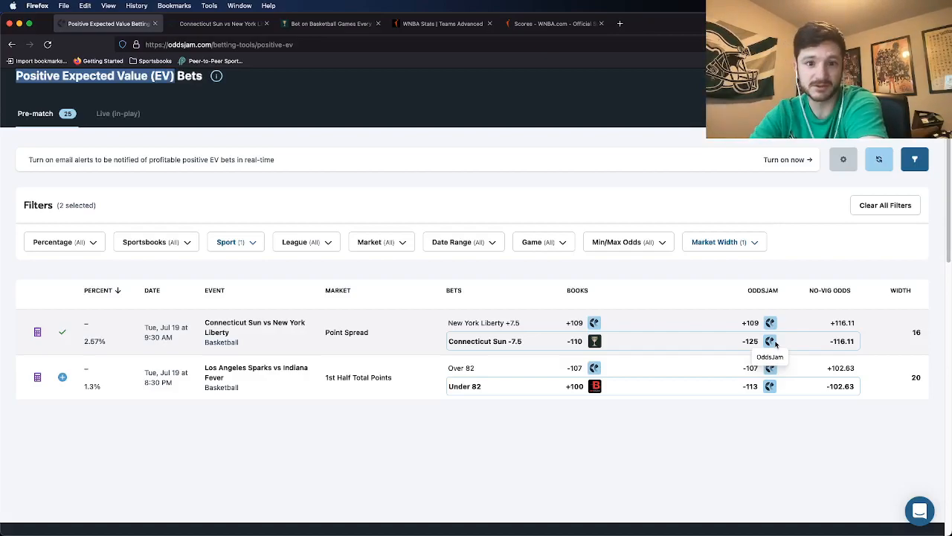
mouse_move(595, 341)
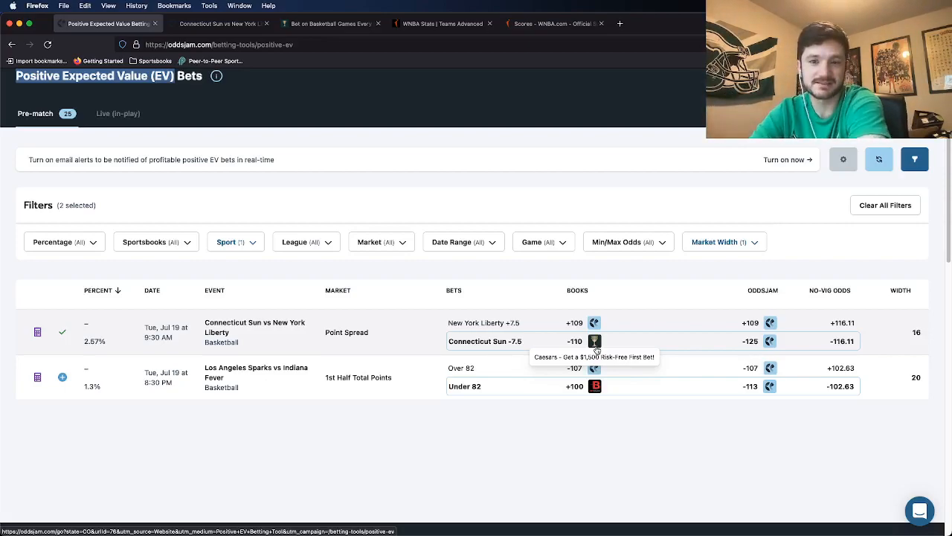
mouse_move(779, 348)
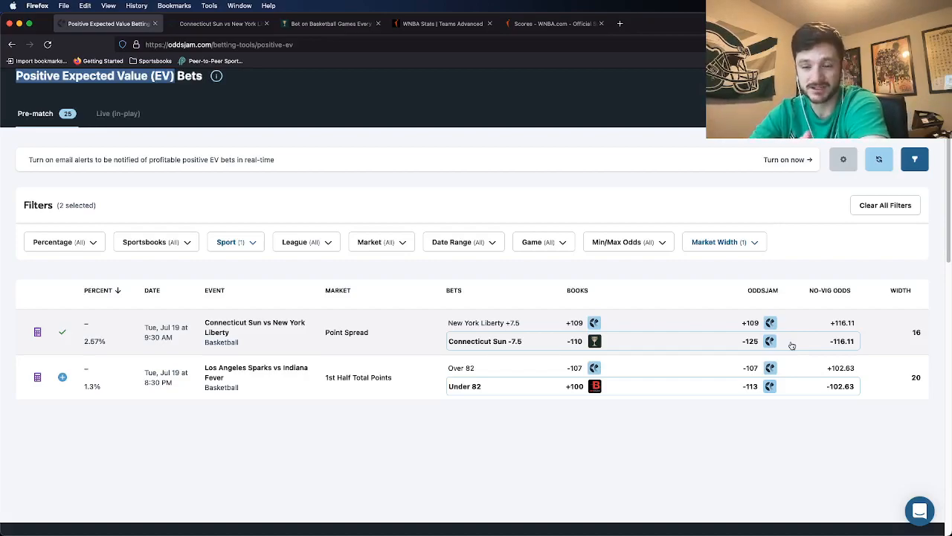
mouse_move(699, 354)
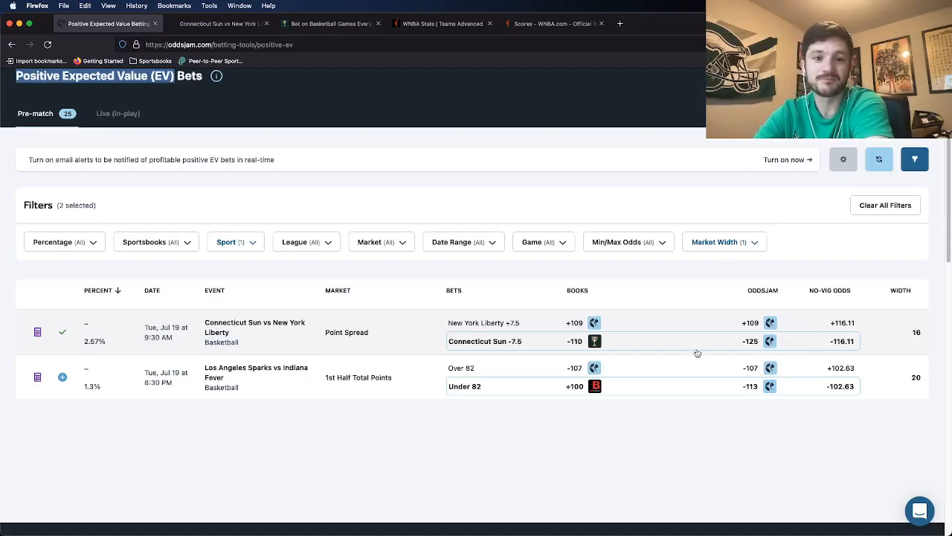
mouse_move(619, 348)
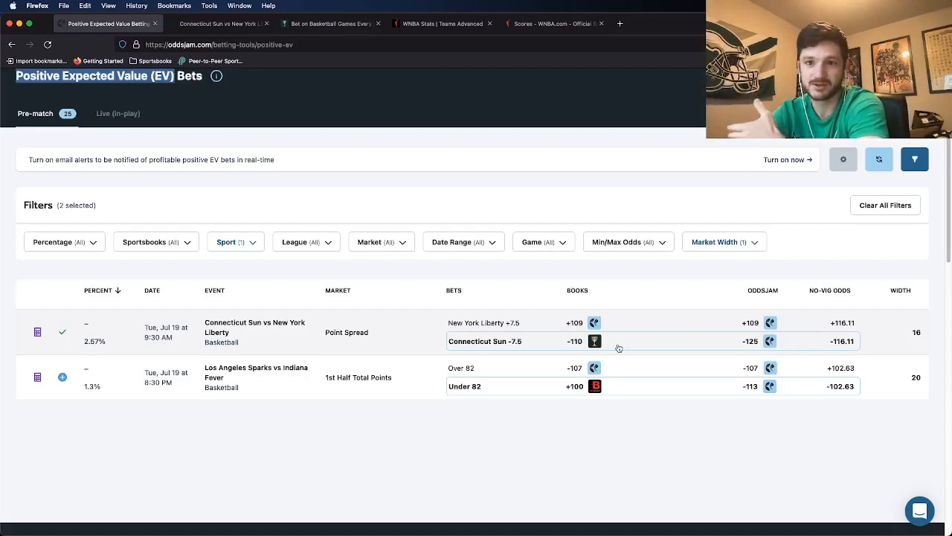
mouse_move(781, 342)
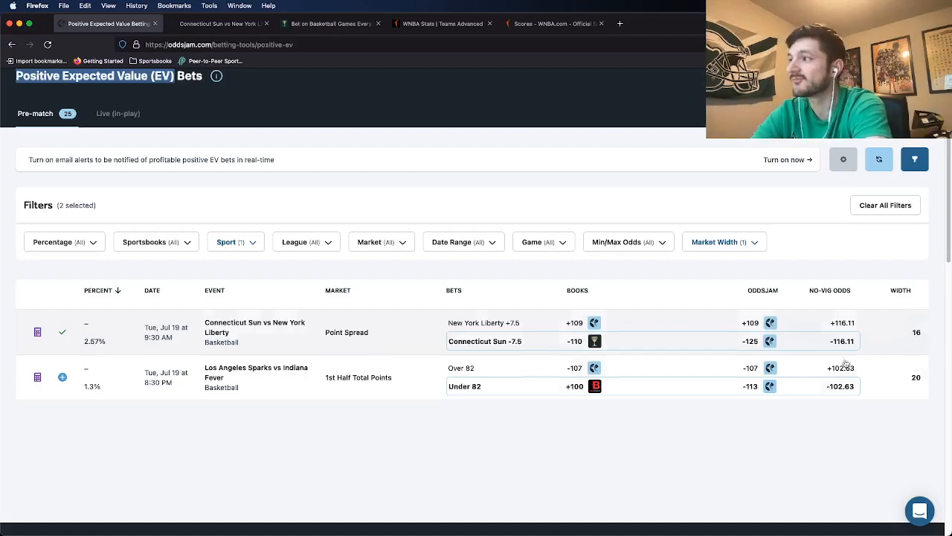
mouse_move(771, 360)
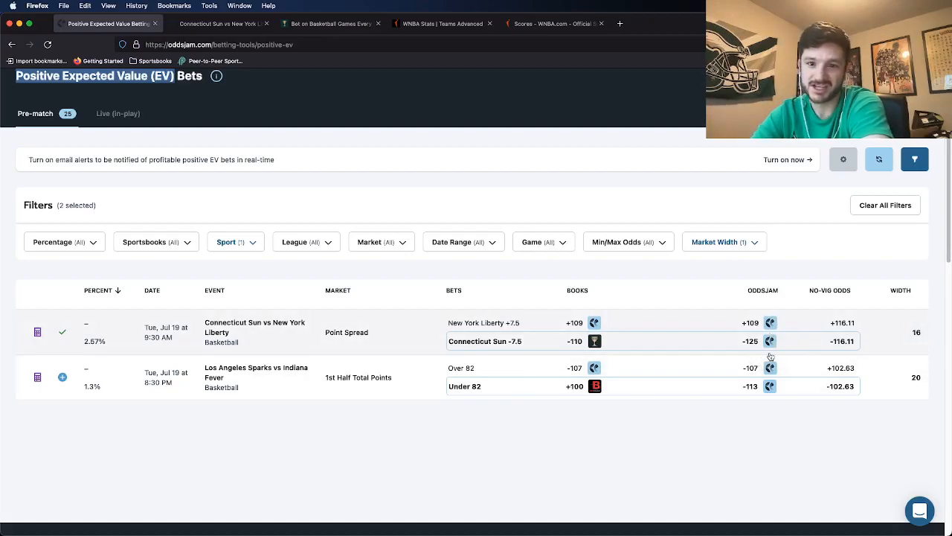
mouse_move(753, 351)
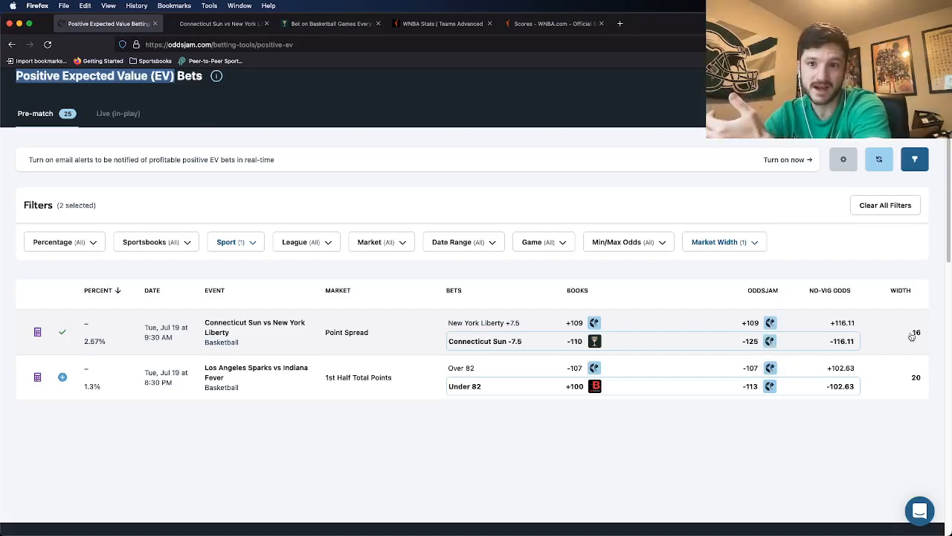
mouse_move(803, 336)
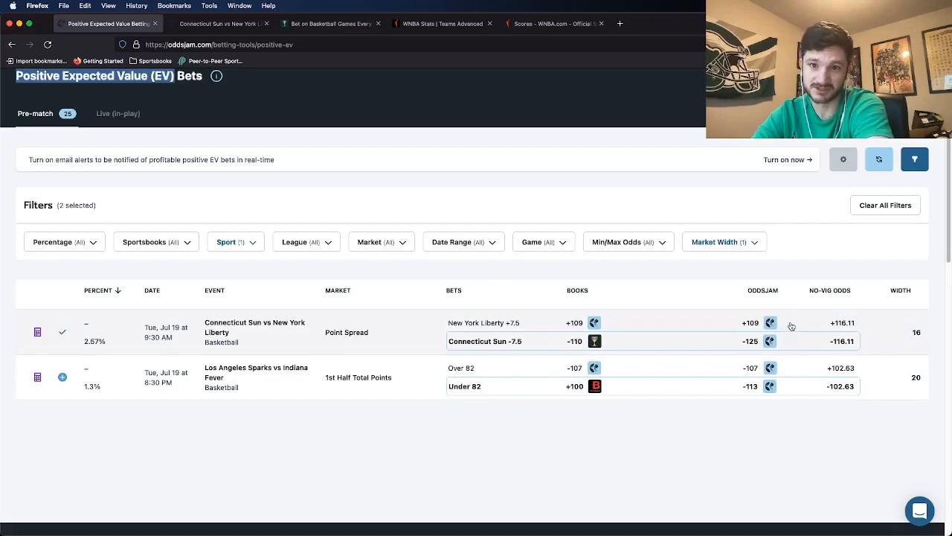
mouse_move(907, 339)
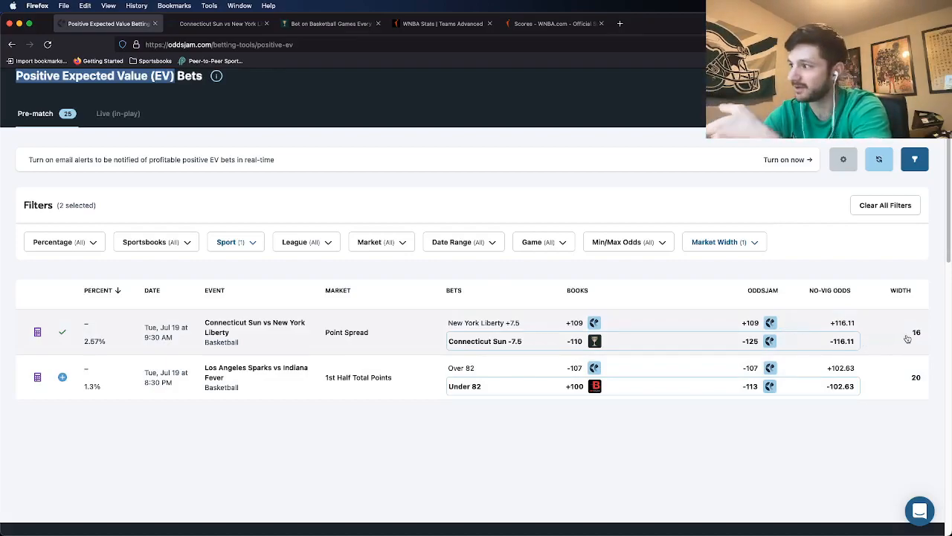
mouse_move(290, 341)
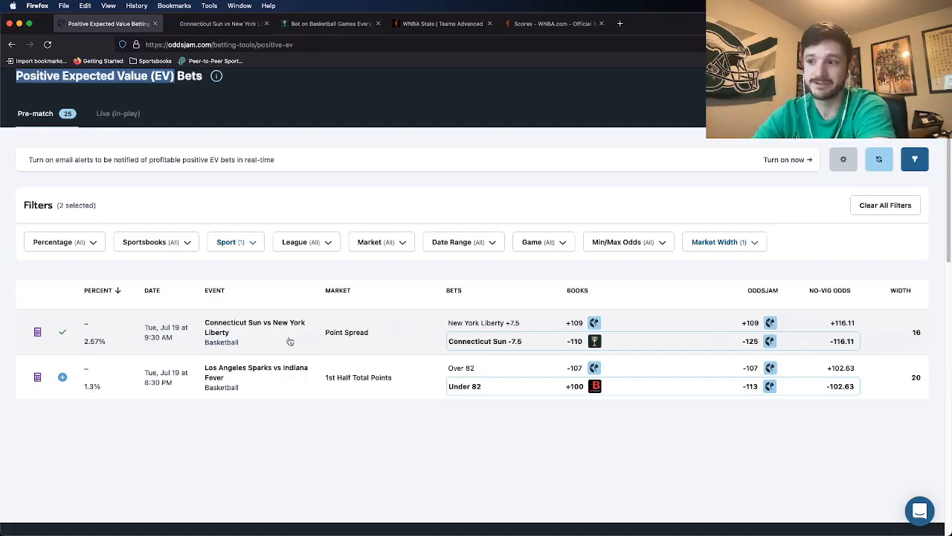
mouse_move(99, 350)
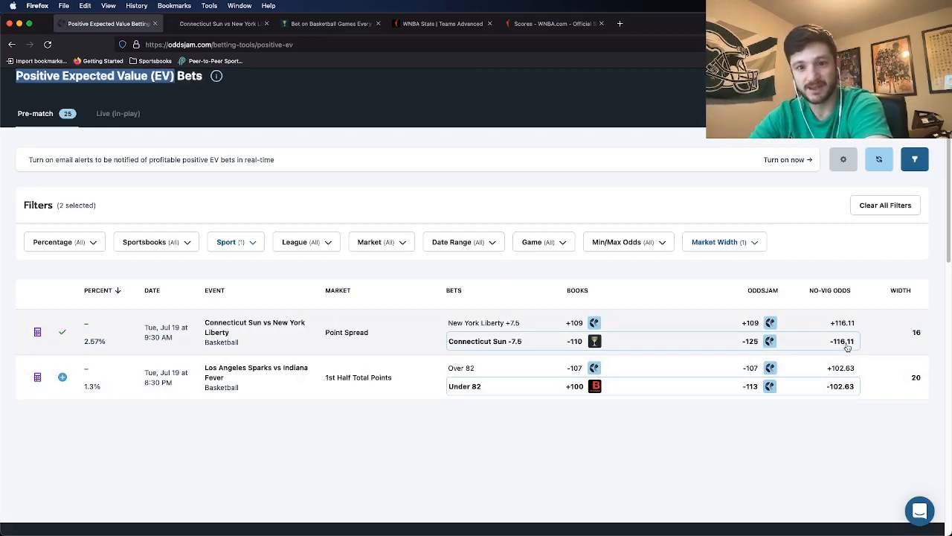
mouse_move(596, 341)
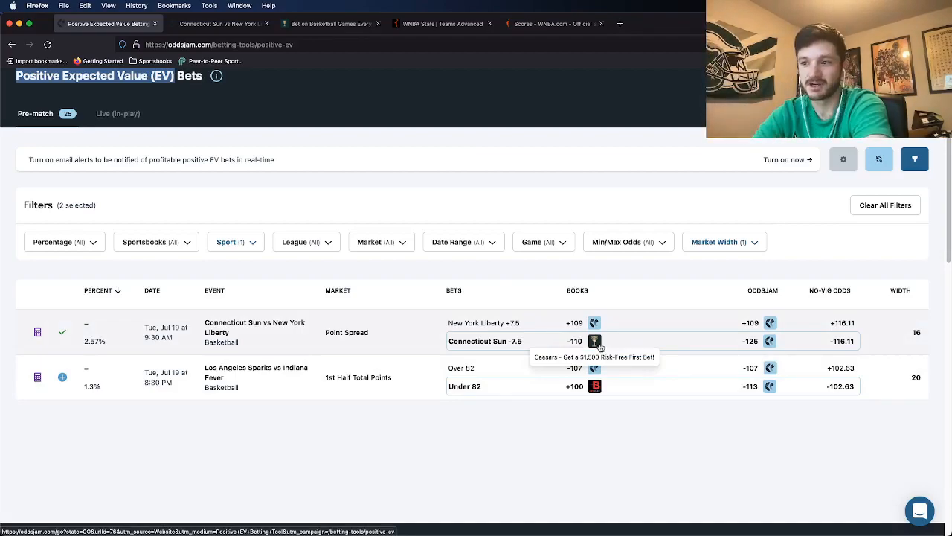
mouse_move(107, 350)
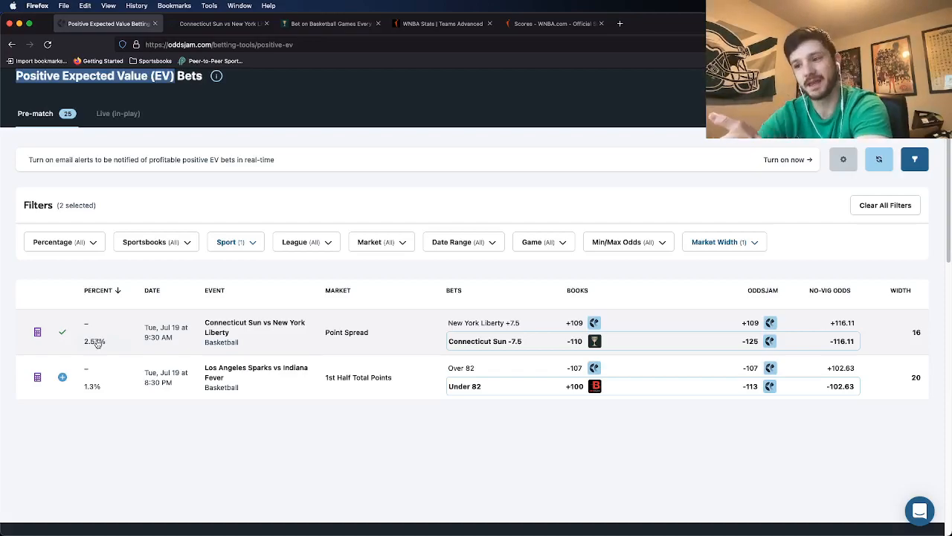
mouse_move(312, 324)
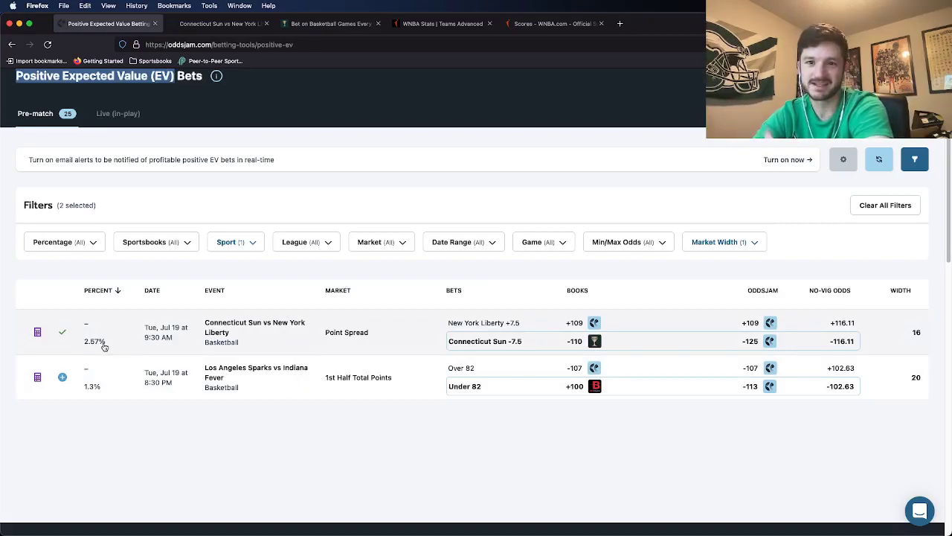
mouse_move(399, 348)
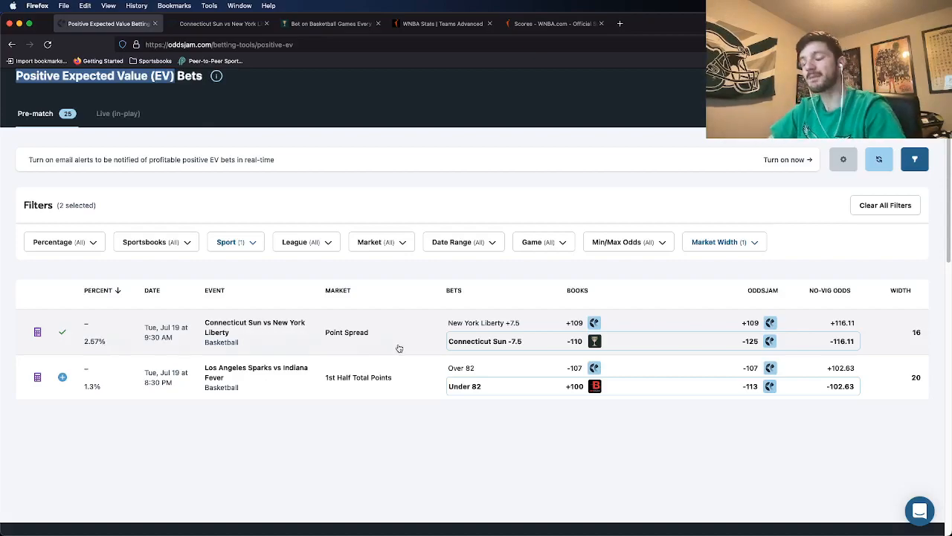
mouse_move(441, 266)
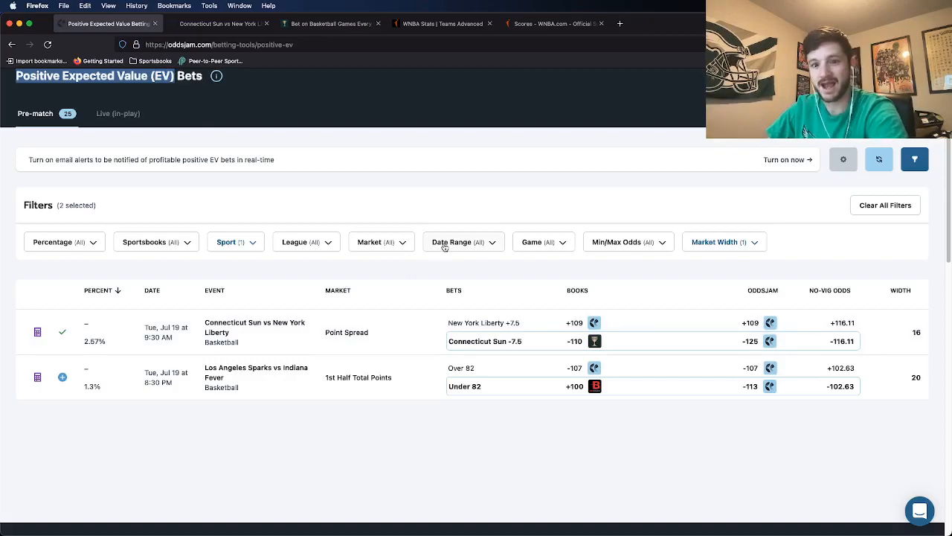
mouse_move(423, 240)
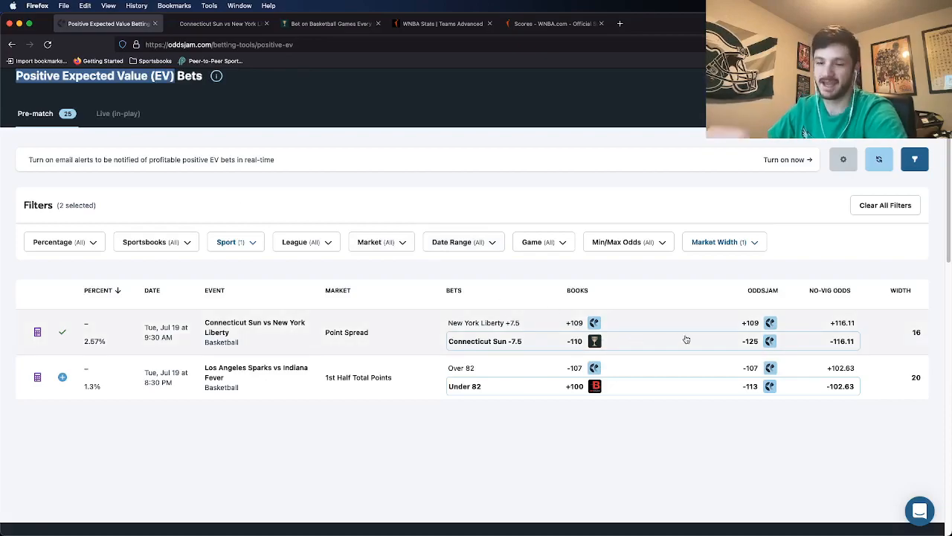
mouse_move(747, 354)
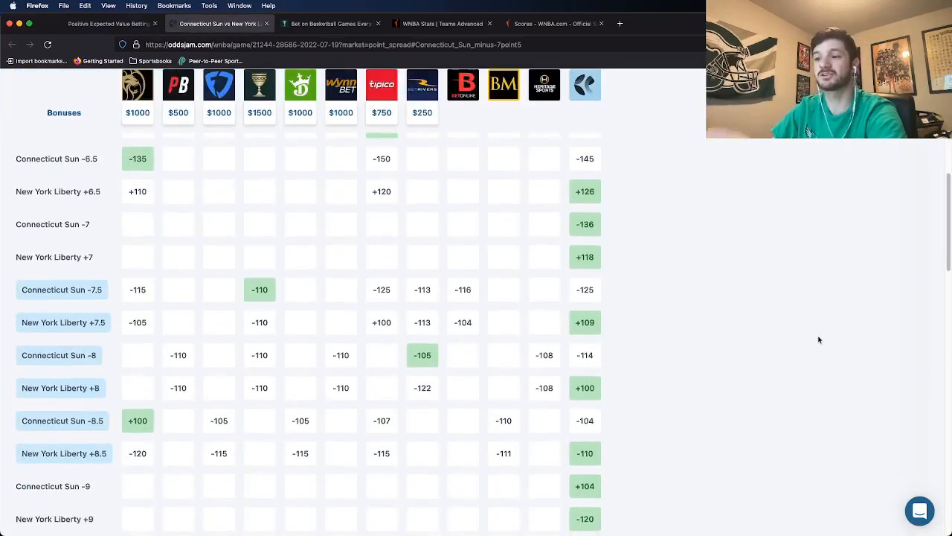
mouse_move(515, 237)
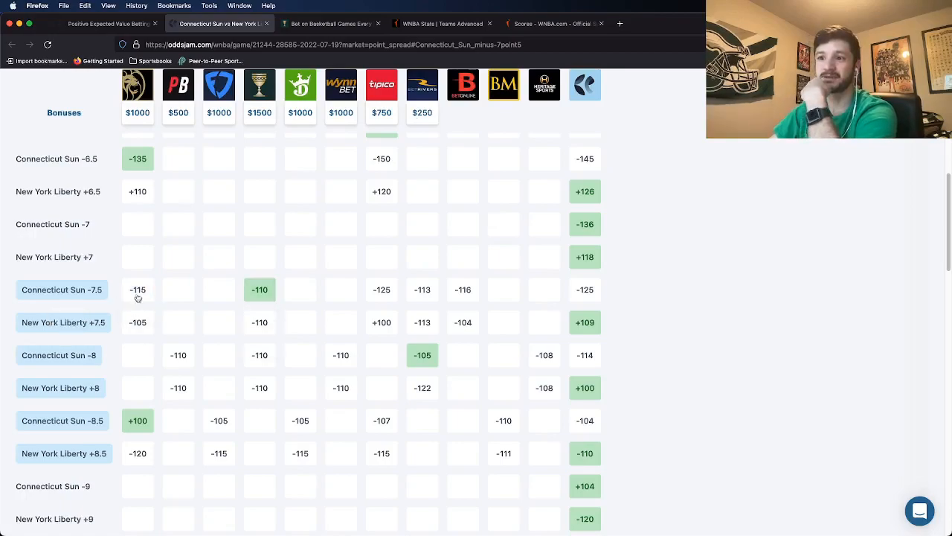
mouse_move(259, 289)
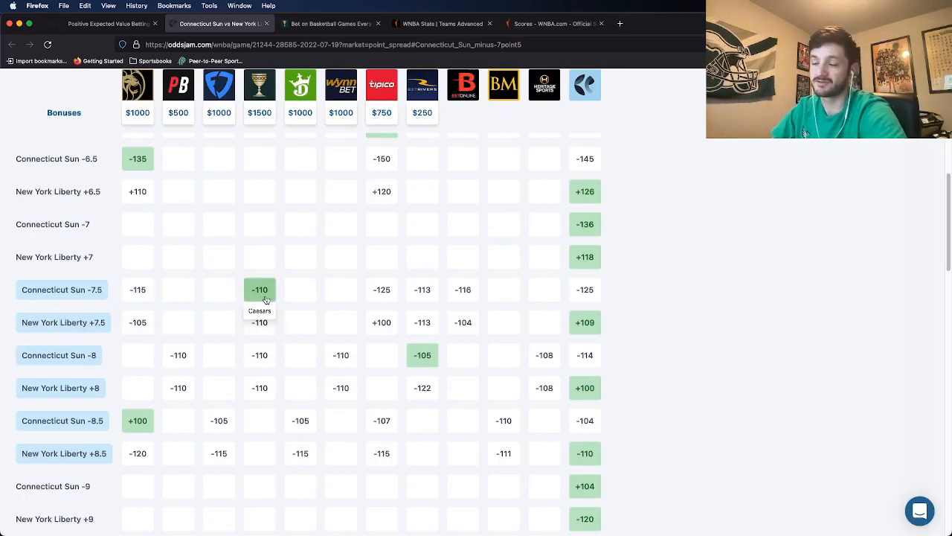
mouse_move(87, 295)
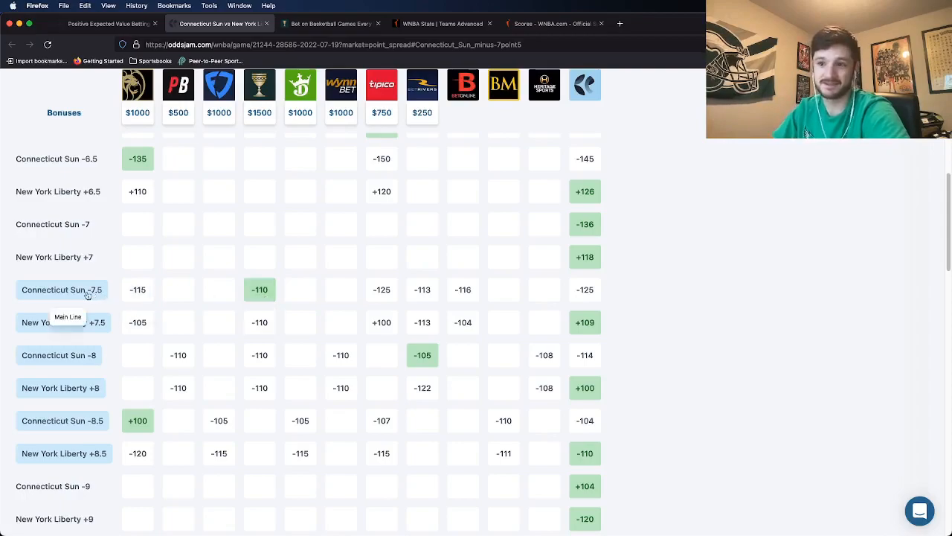
mouse_move(137, 289)
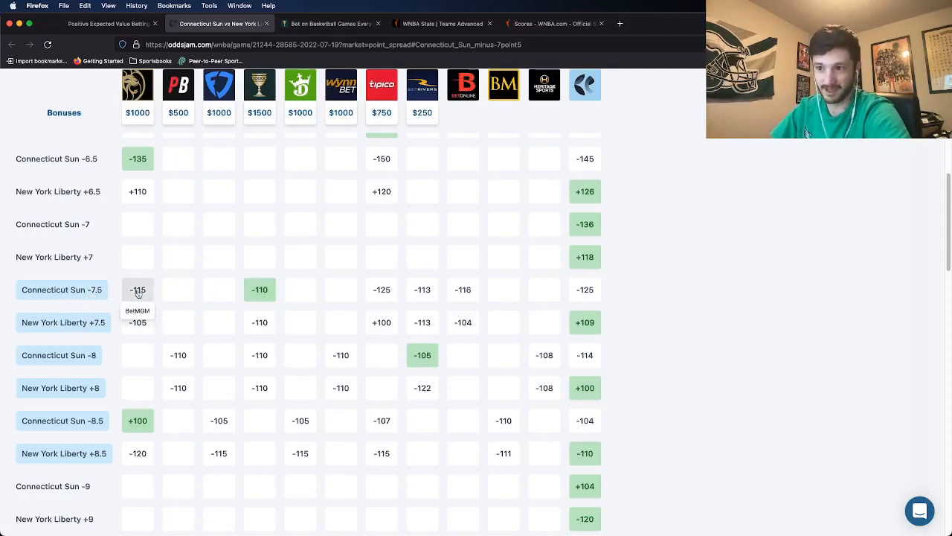
mouse_move(381, 289)
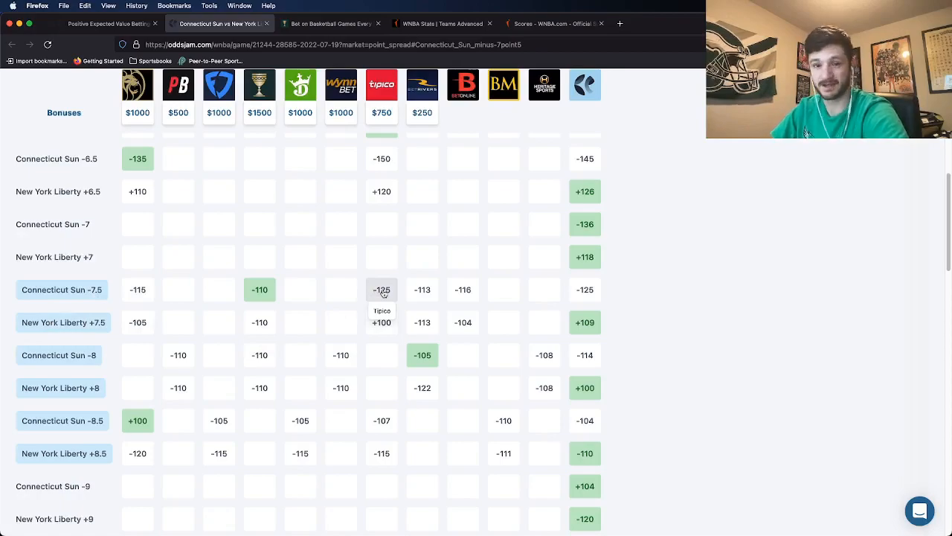
mouse_move(585, 289)
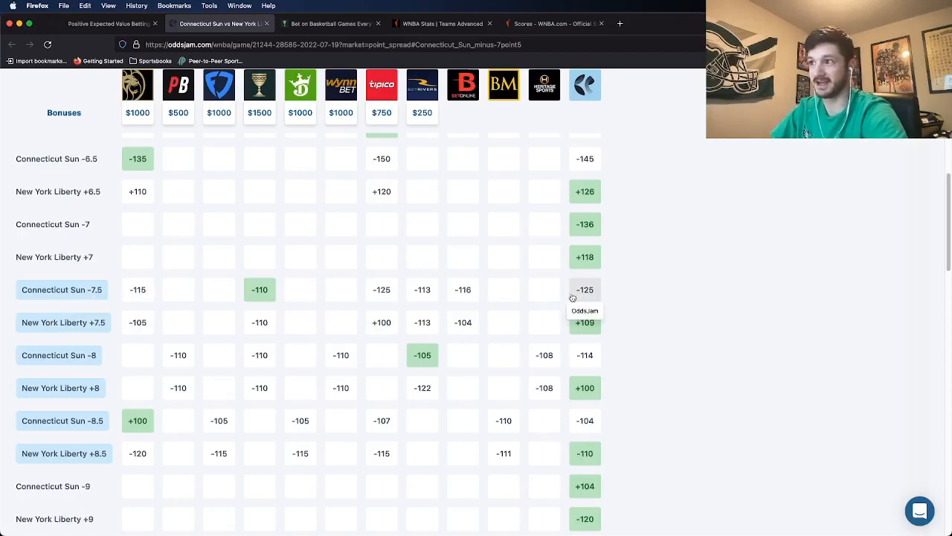
mouse_move(422, 289)
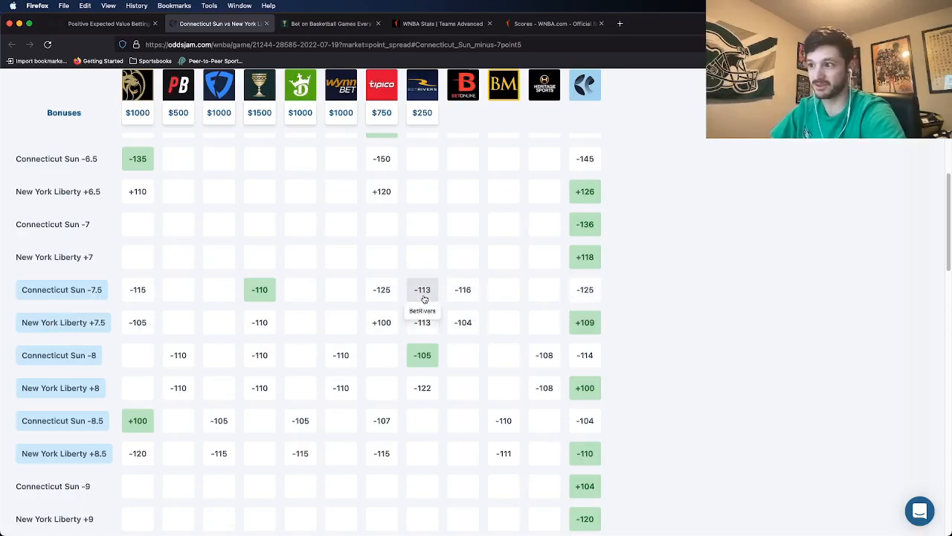
mouse_move(463, 288)
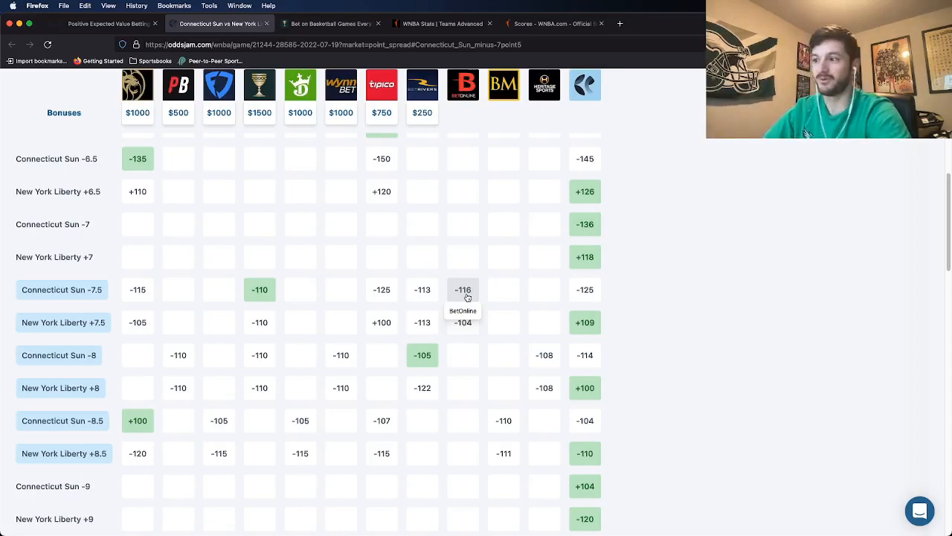
mouse_move(259, 354)
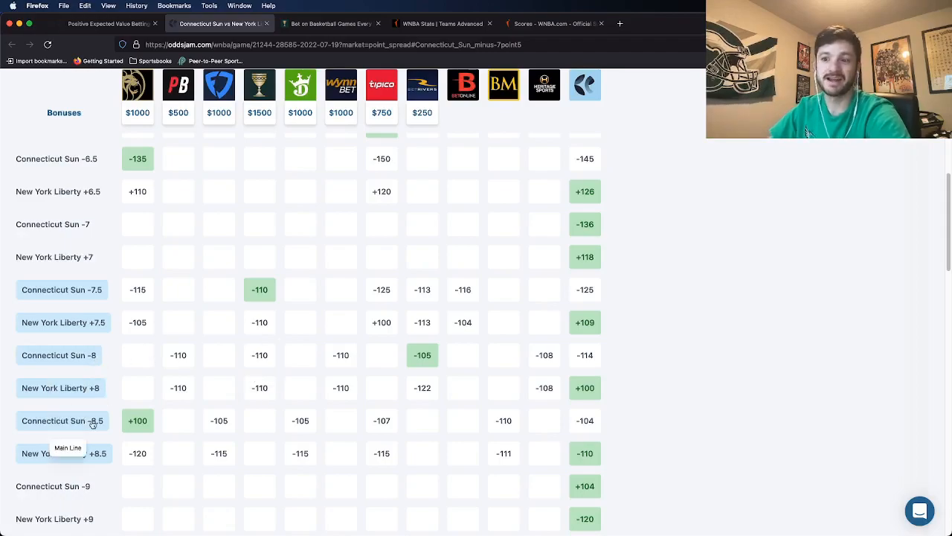
mouse_move(88, 294)
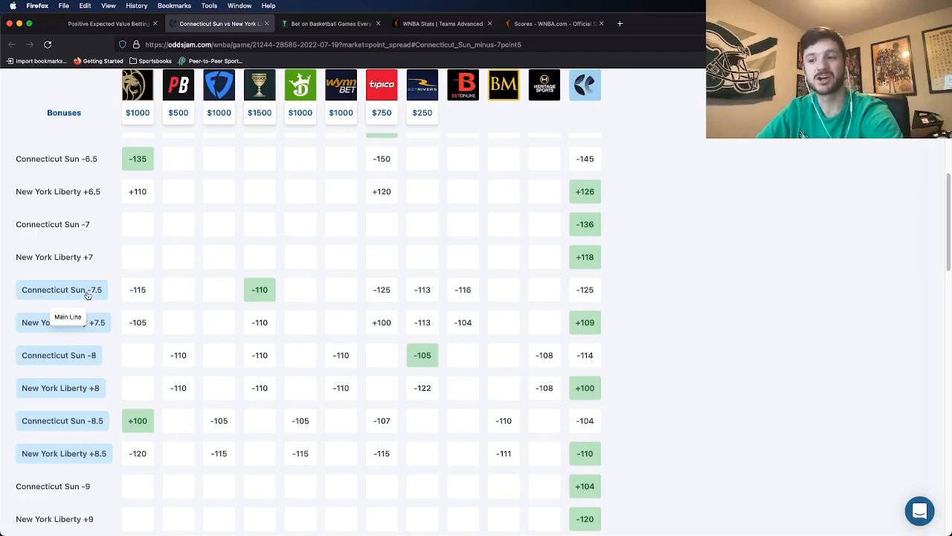
mouse_move(503, 419)
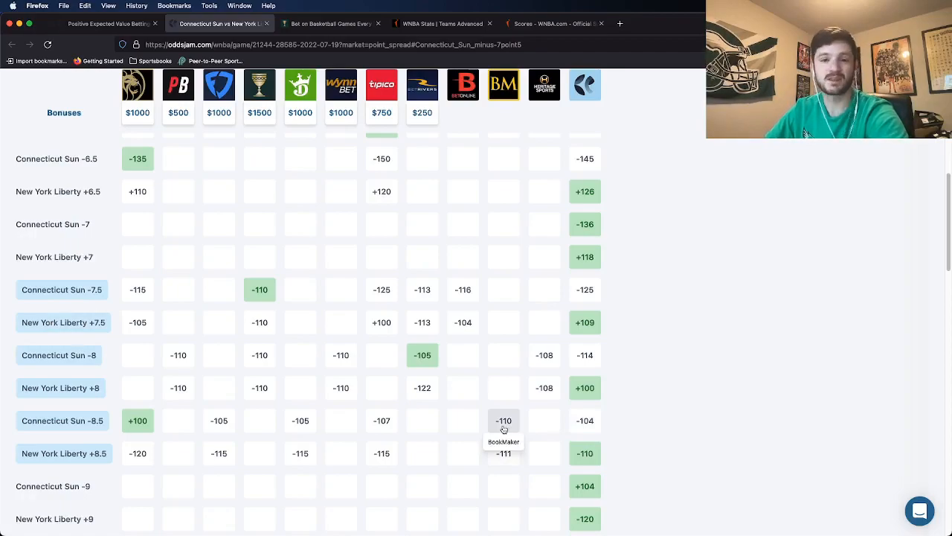
mouse_move(587, 420)
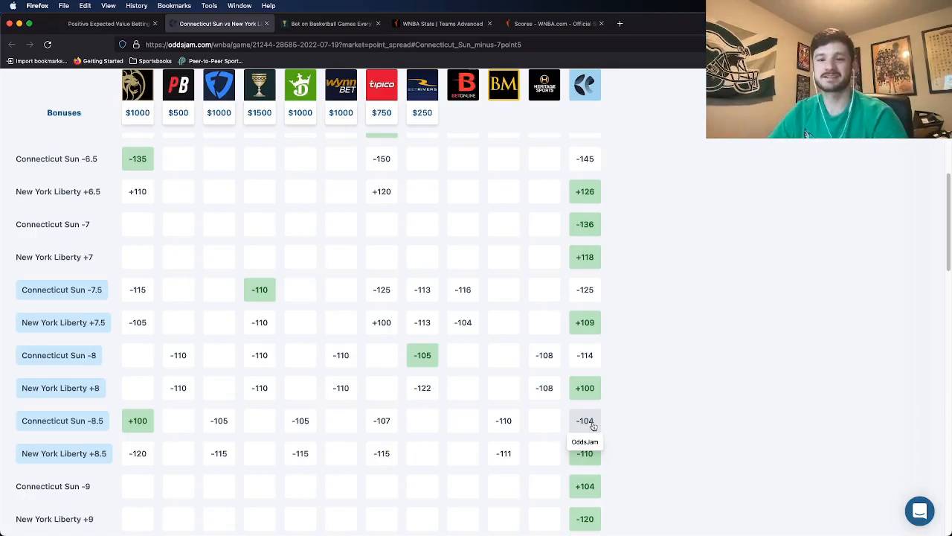
Step: Bring back the positive EV bets list with Connecticut Sun -7.5 and the Sparks–Fever total
left_click(108, 24)
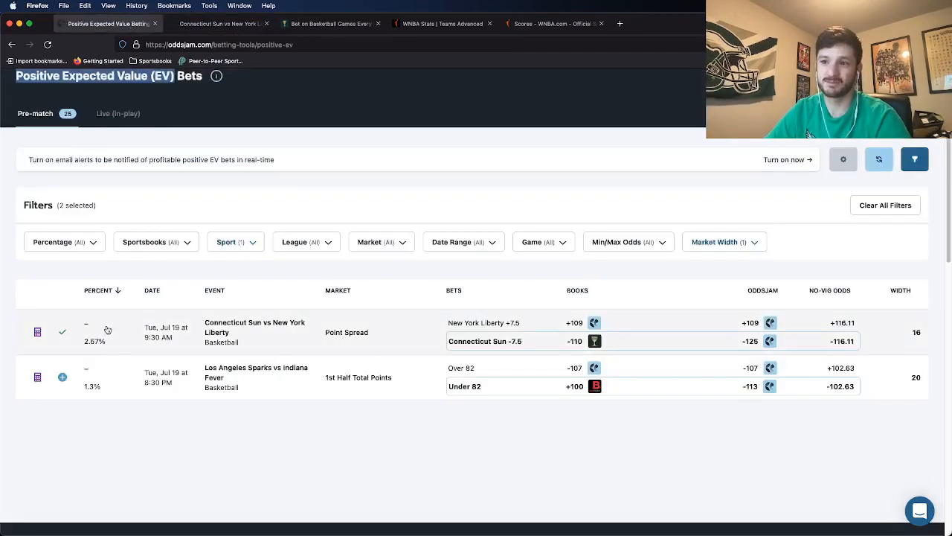
Step: Show the Sun vs Liberty spread odds grid again, with Sun -7.5 best at -110
left_click(485, 341)
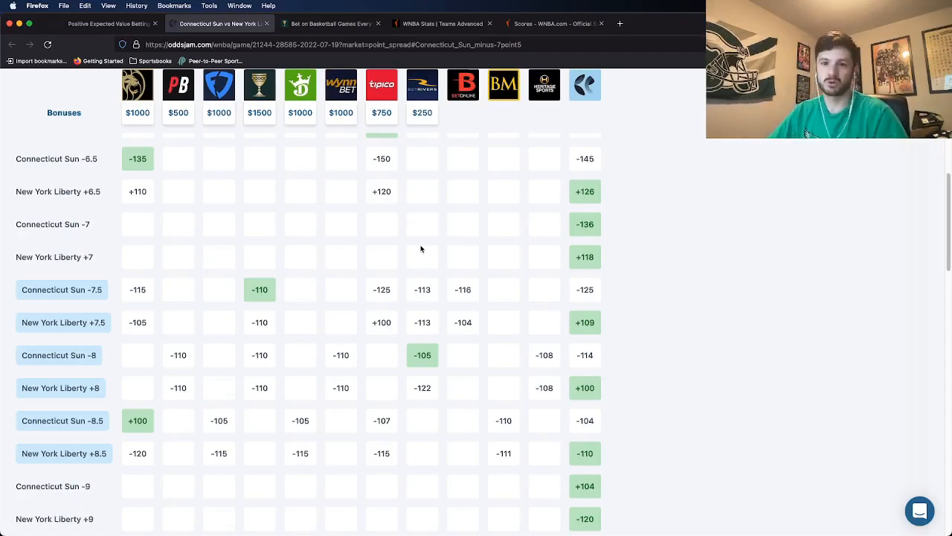
mouse_move(503, 453)
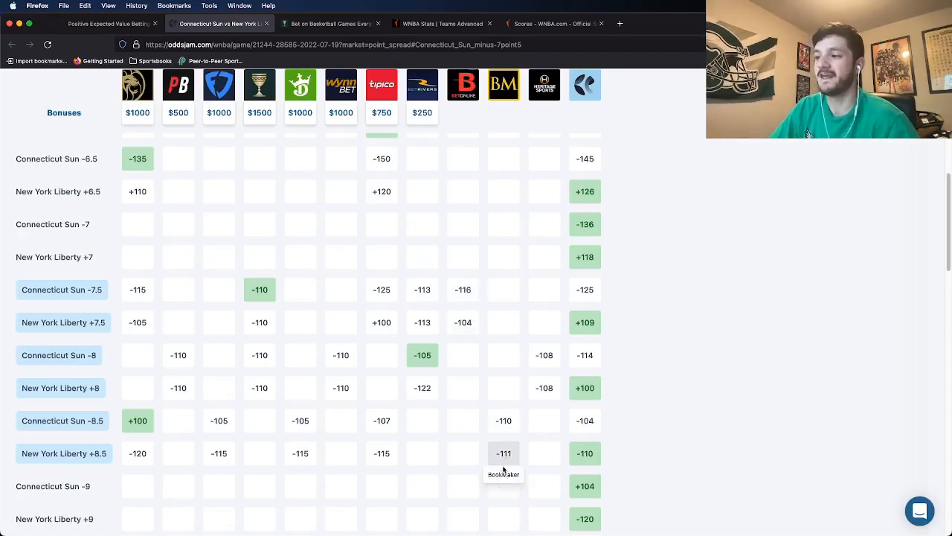
mouse_move(544, 387)
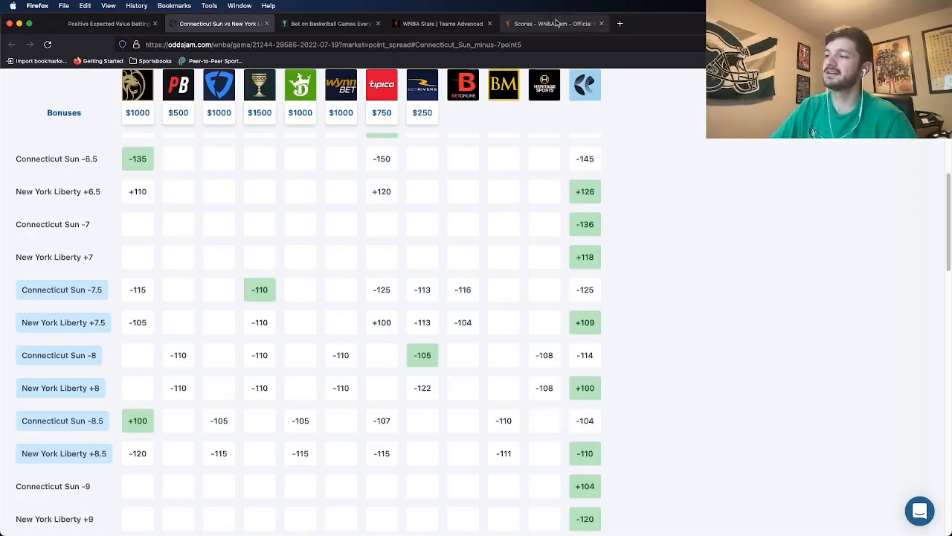
Step: Compare Connecticut's 7.7 net rating to New York's -6.8, then show the William Hill Sun -7.5 slip
left_click(441, 24)
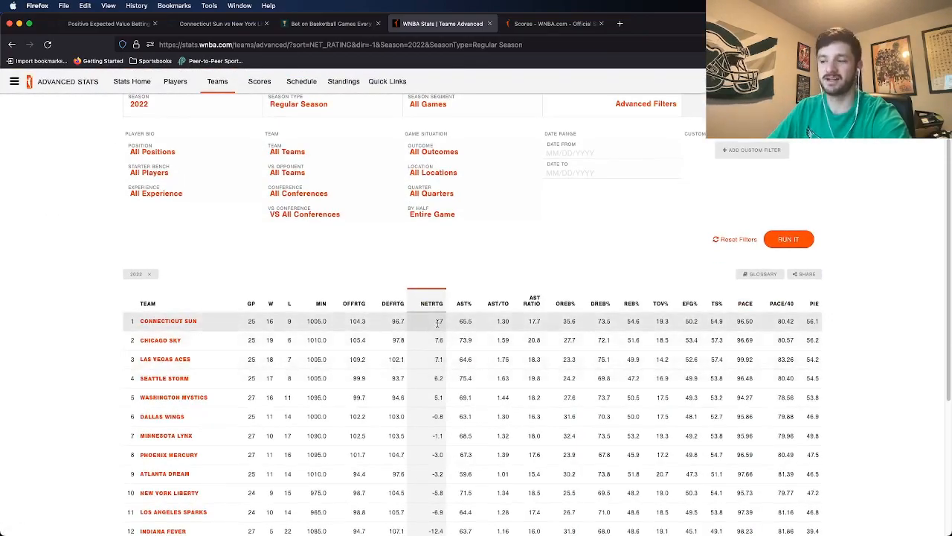
mouse_move(524, 268)
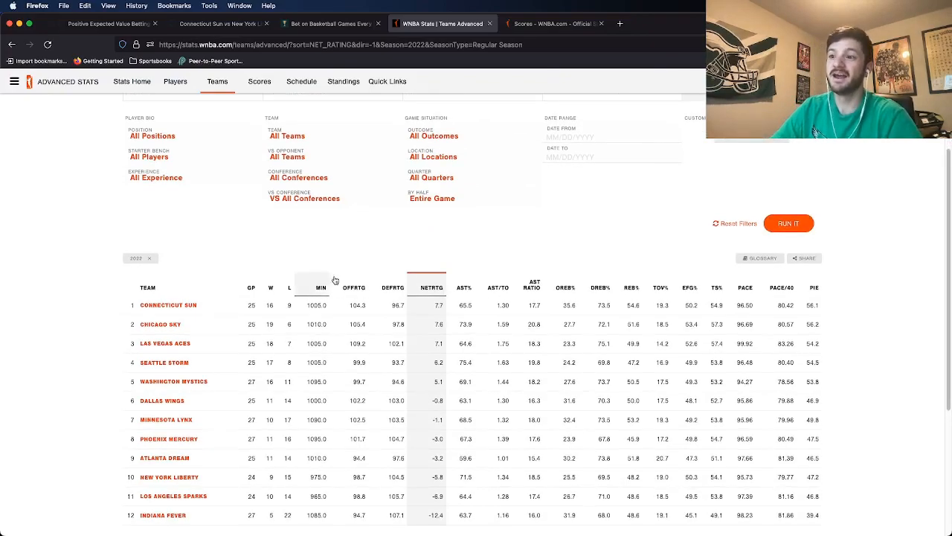
mouse_move(542, 322)
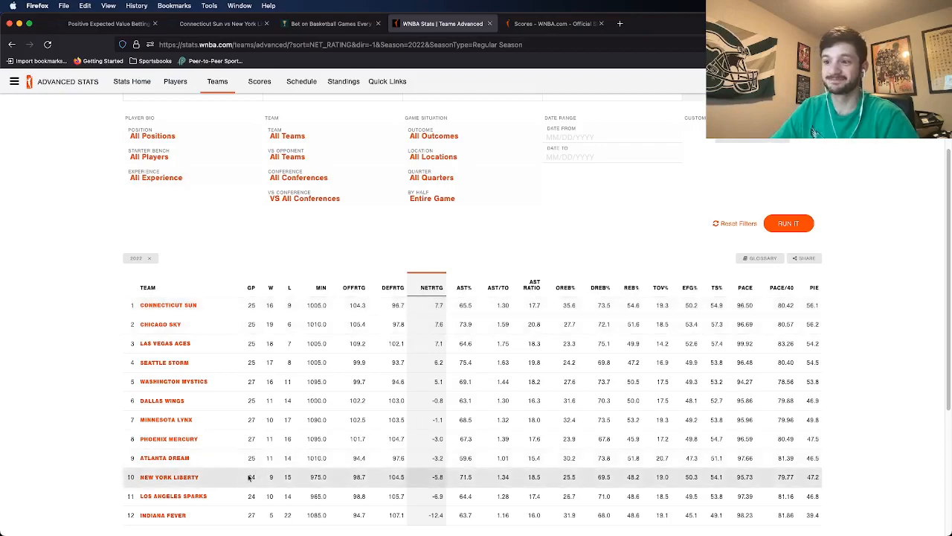
mouse_move(170, 477)
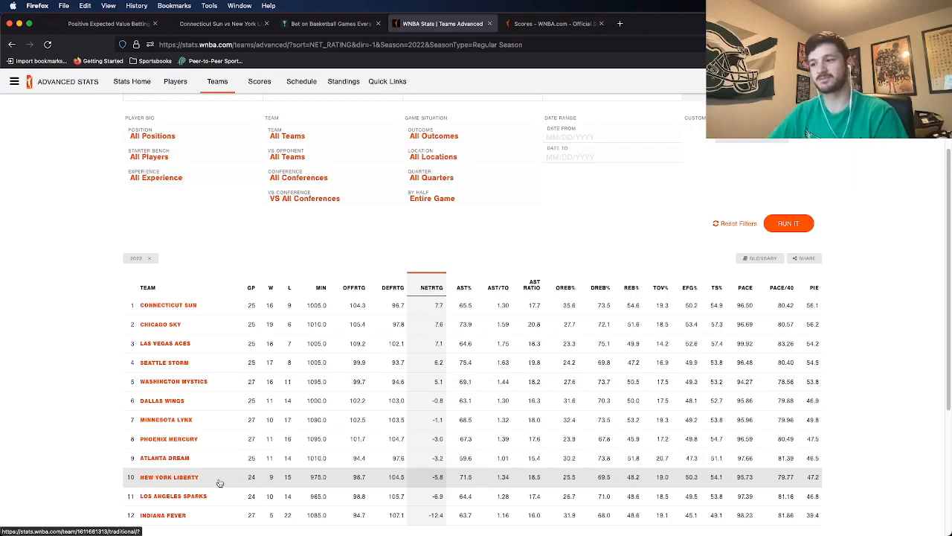
mouse_move(443, 457)
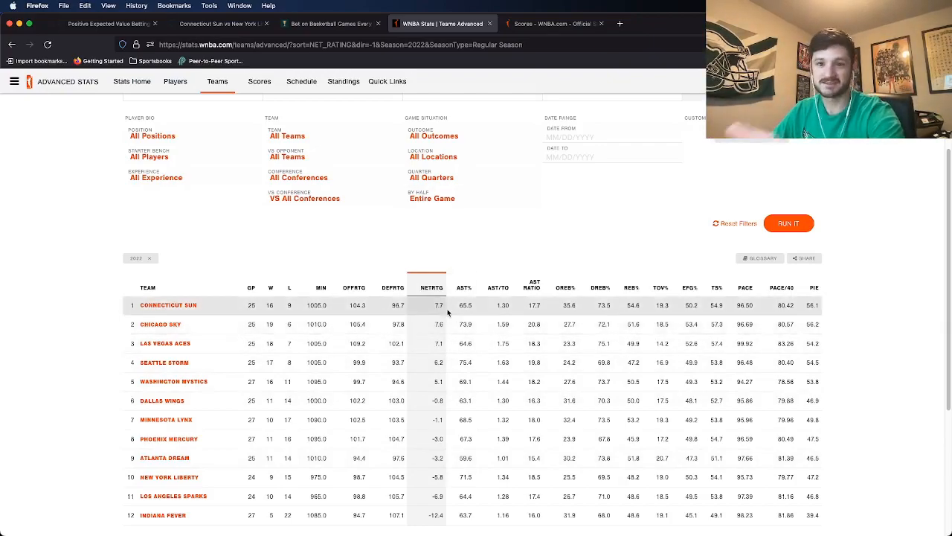
left_click(220, 23)
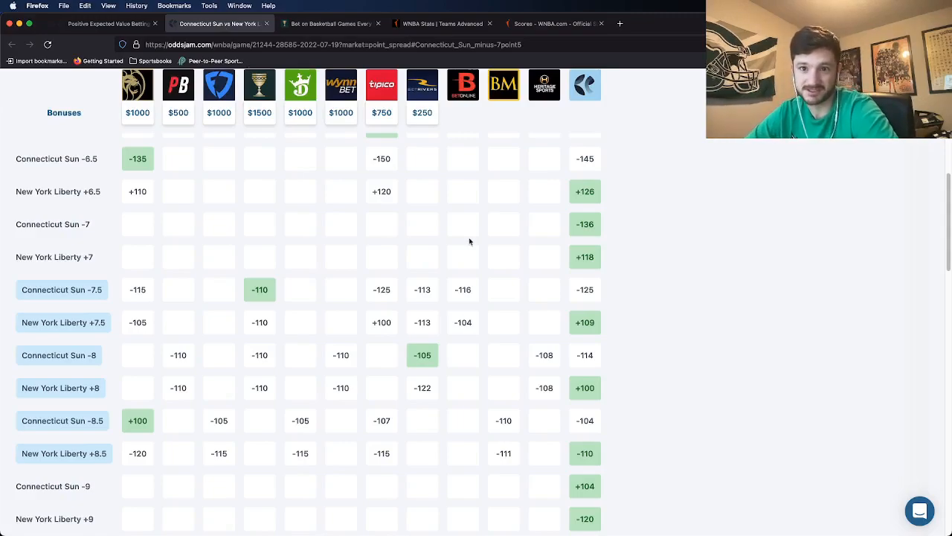
left_click(330, 24)
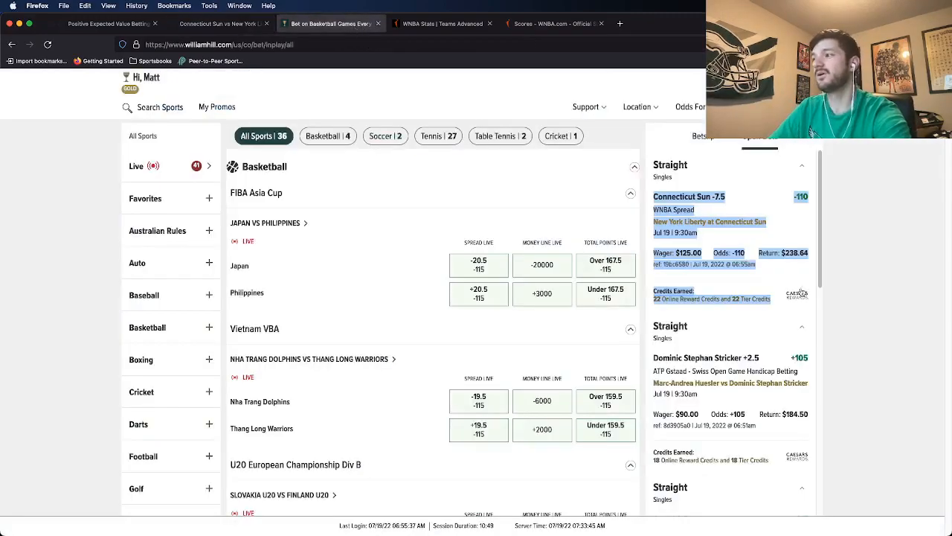